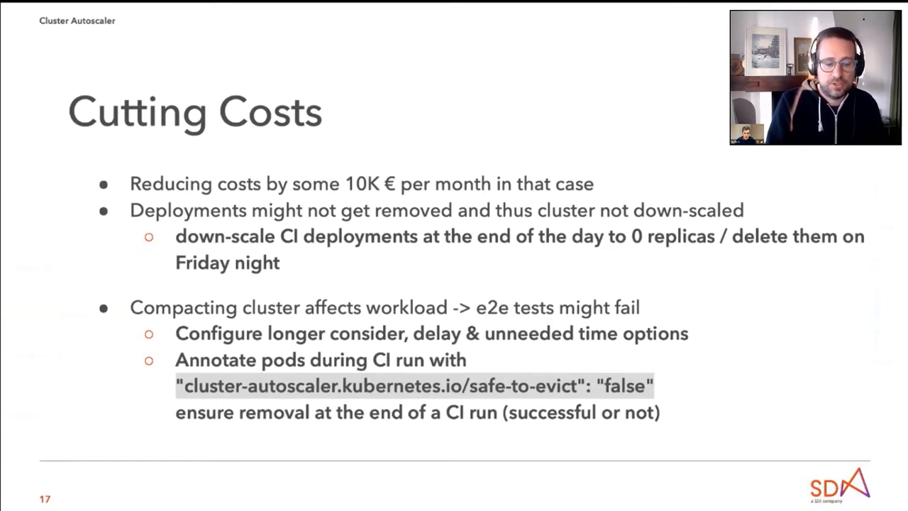
{"action": "key", "text": "Right"}
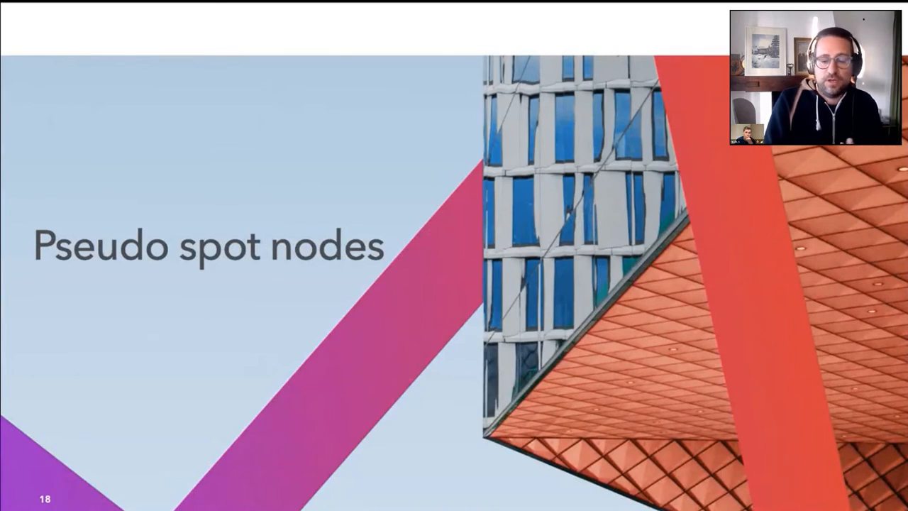